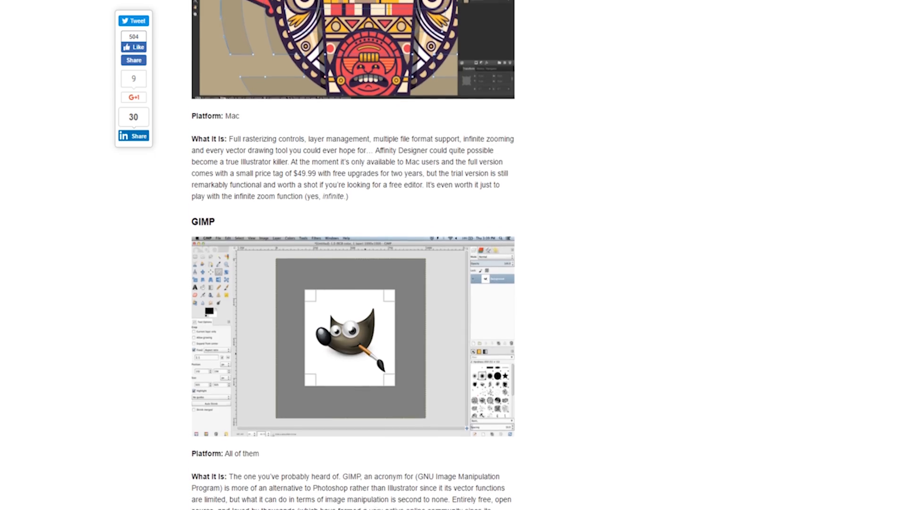
pyautogui.scroll(3)
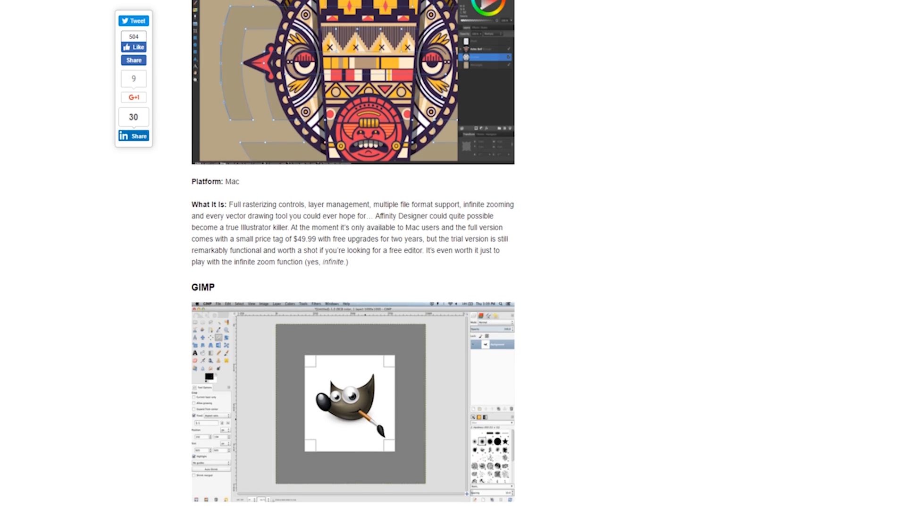